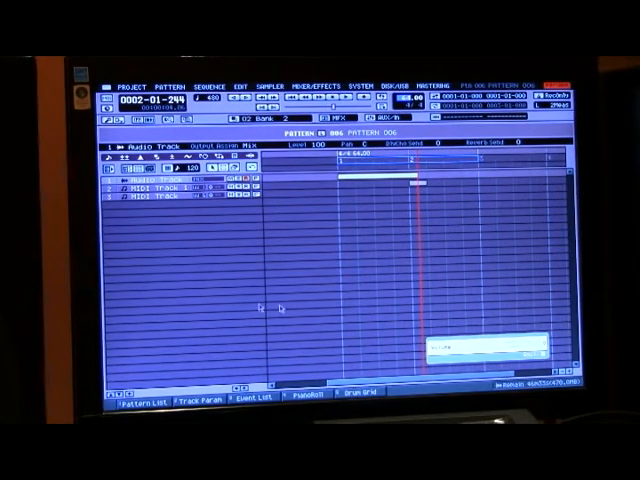
- Erase every event from MIDI Track 1 of Pattern 006 and confirm
{"action": "right_click", "coordinate": [135, 185]}
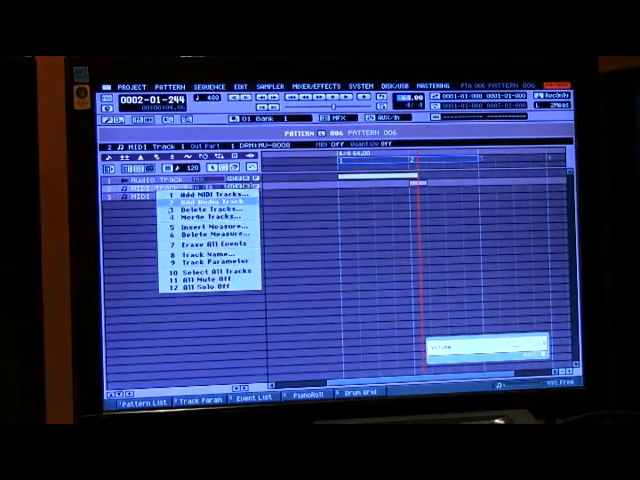
{"action": "left_click", "coordinate": [178, 241]}
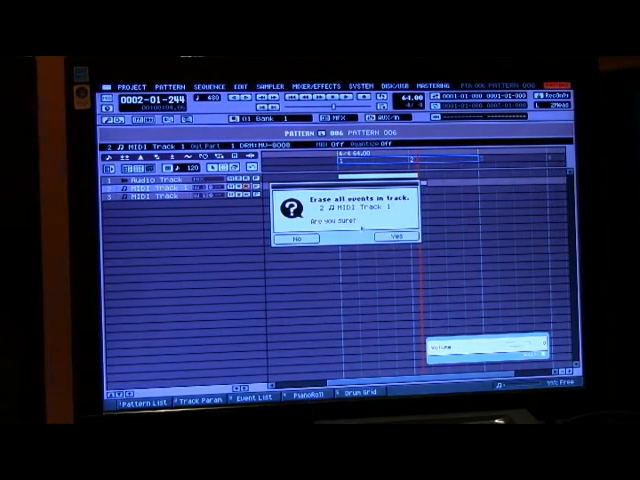
{"action": "left_click", "coordinate": [389, 239]}
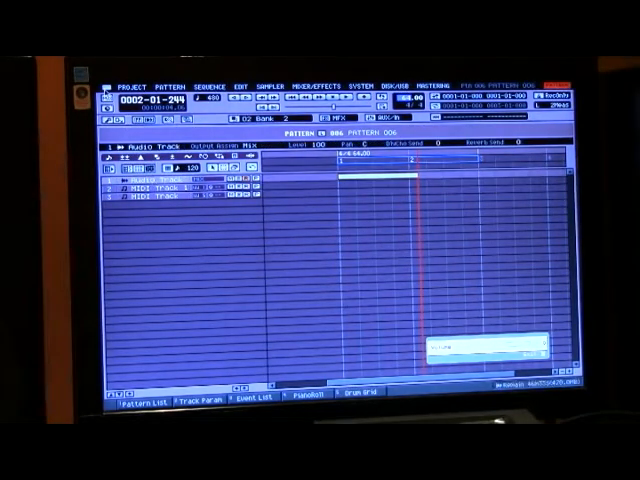
- Quick-assign hi-hat sample 0090 from the Sample Manager to pad A1 of Part 5's Init Patch
{"action": "left_click", "coordinate": [125, 83]}
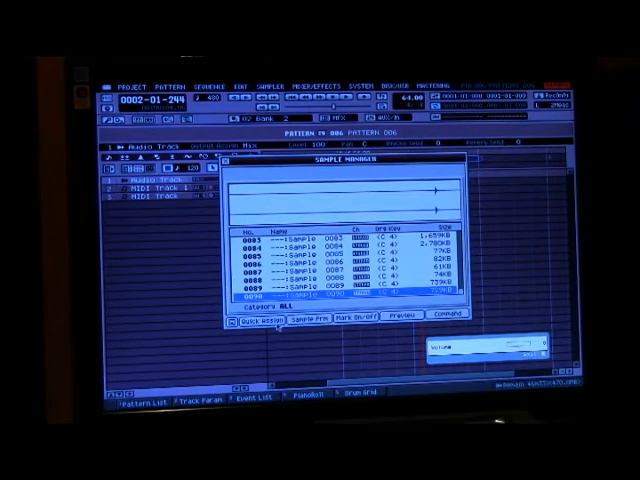
{"action": "left_click", "coordinate": [260, 327]}
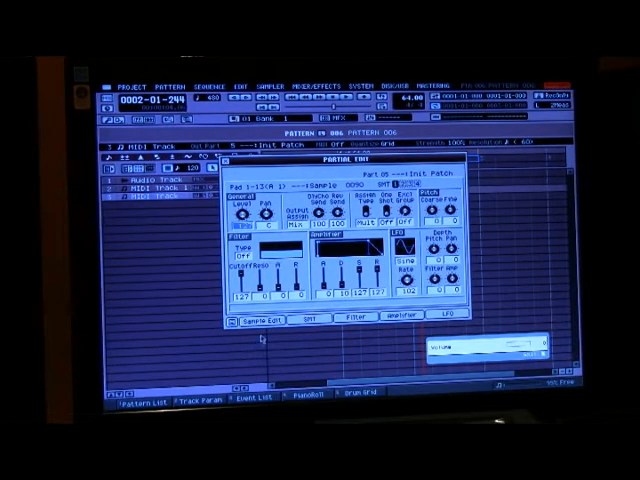
- Open Sample Edit for sample 0090 to show its start, loop and end points
{"action": "left_click", "coordinate": [263, 324]}
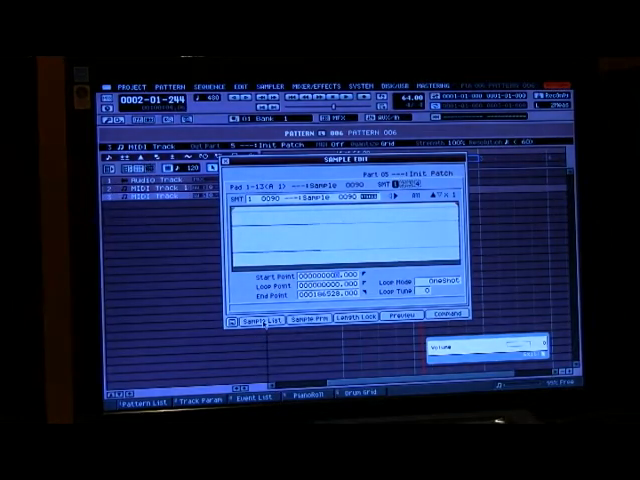